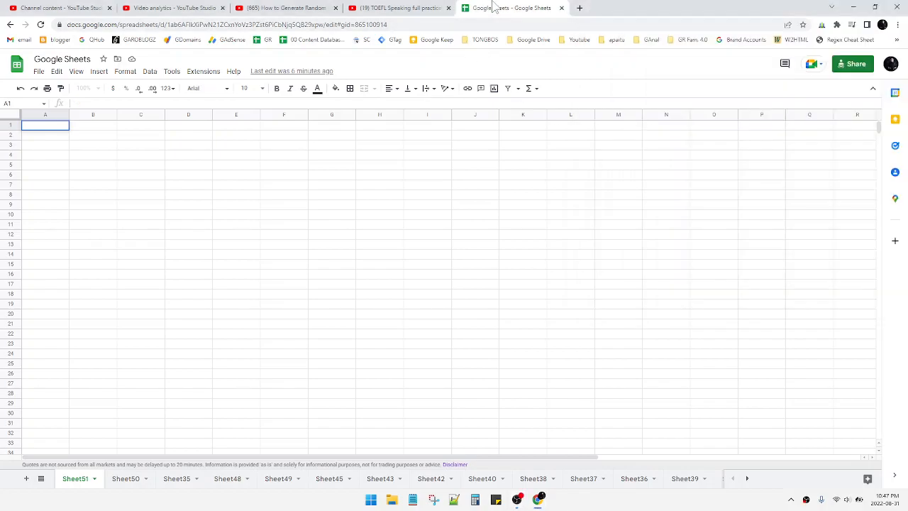
Set the sheet zoom level to 150%
left_click(284, 184)
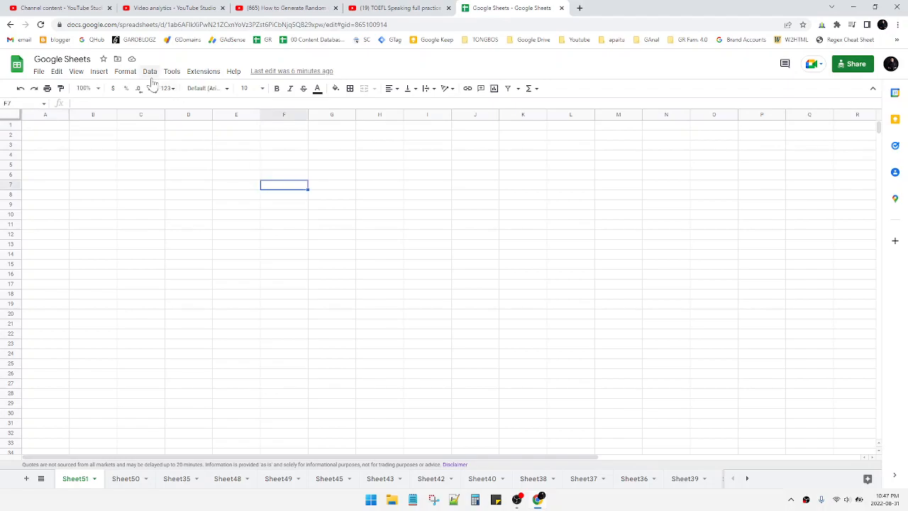
left_click(84, 87)
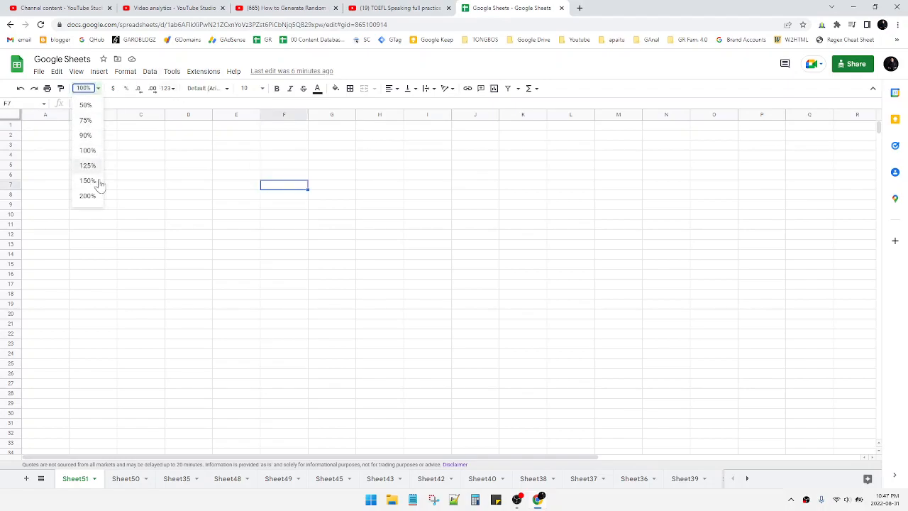
left_click(88, 196)
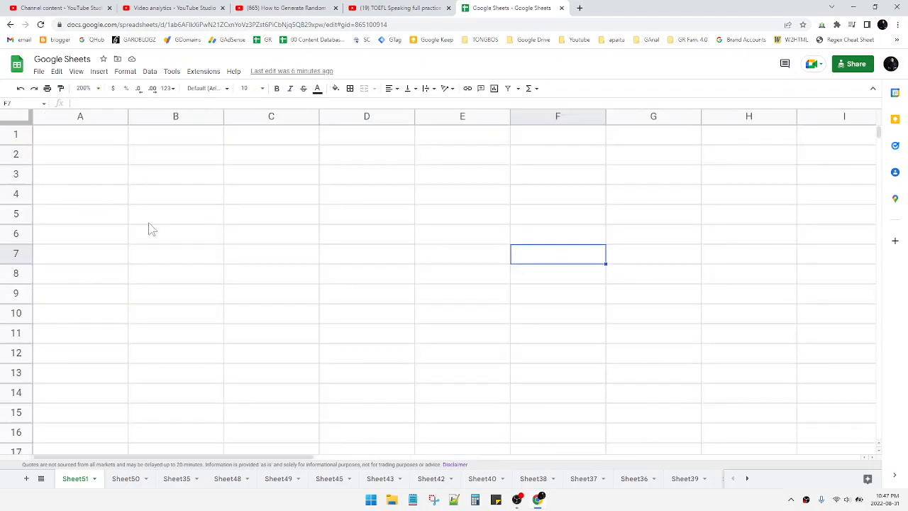
Enter 'start' with value 1 in row 1 and 'end' with value 10 in row 2
left_click(80, 133)
type("1")
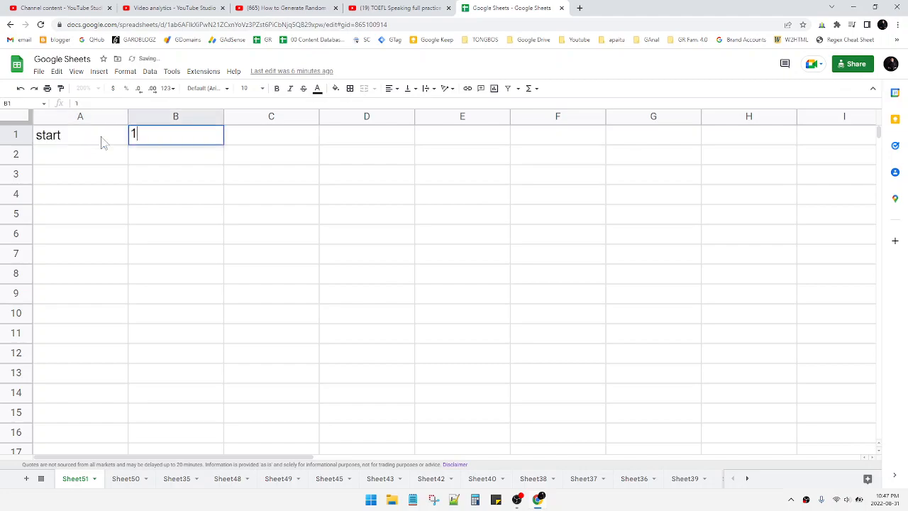
key("Return")
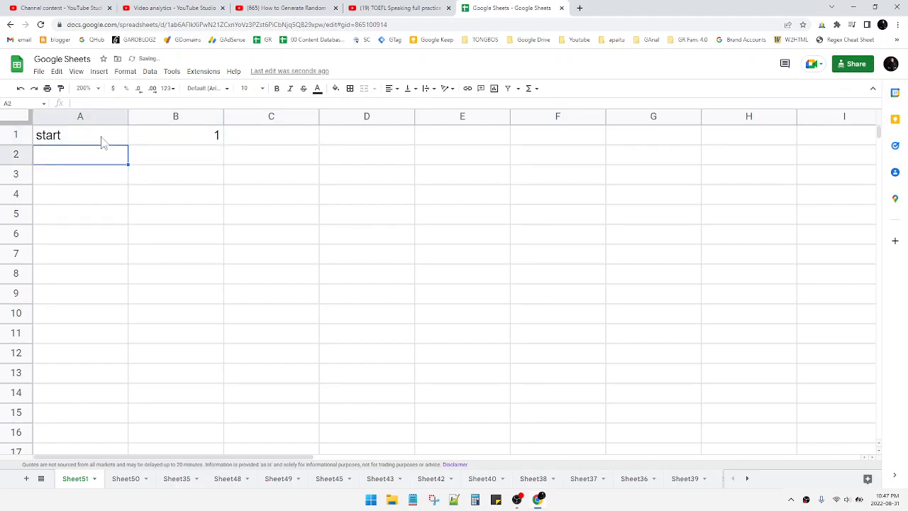
left_click(79, 134)
type("end")
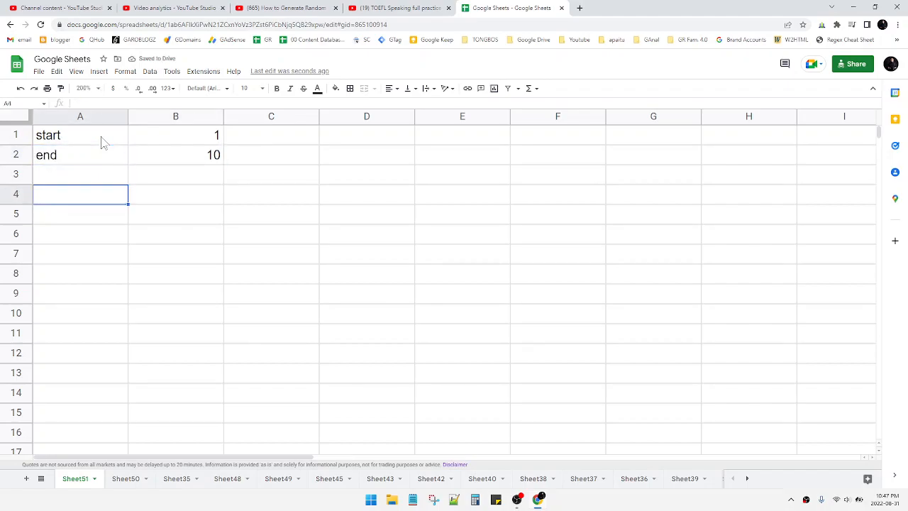
Enter =RAND() in A4 and fill it down to A13 for ten random decimals
type("=rand")
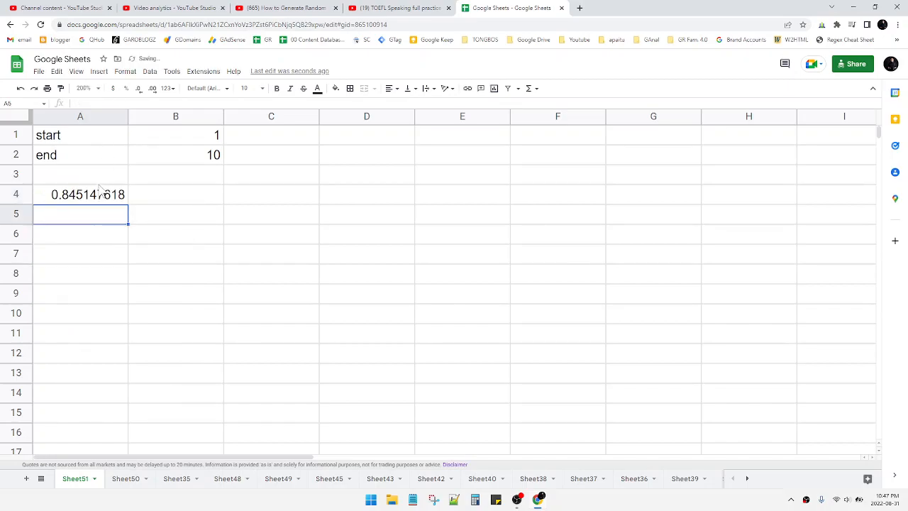
left_click(79, 194)
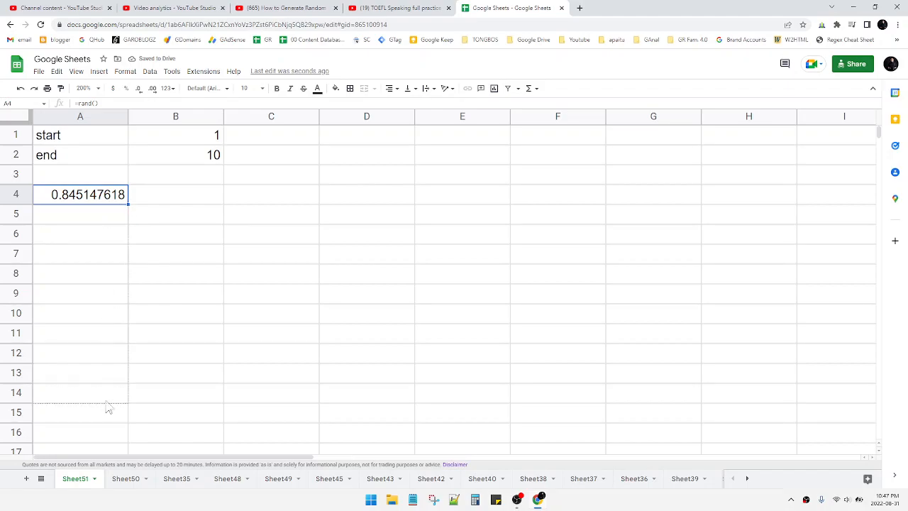
left_click_drag(128, 201, 128, 400)
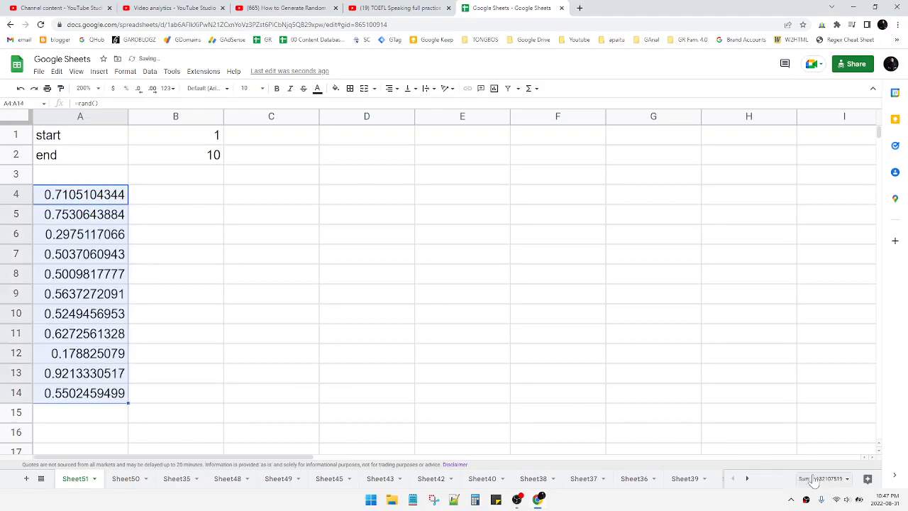
left_click(820, 477)
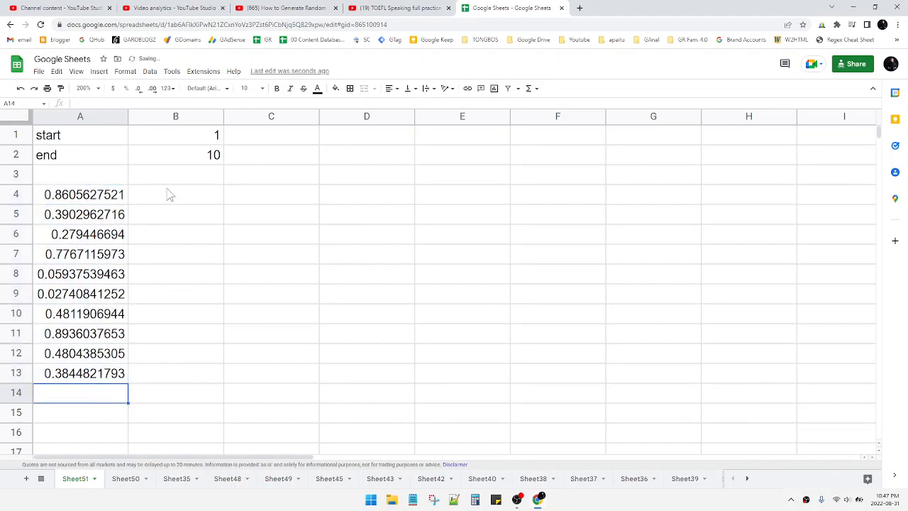
left_click(176, 194)
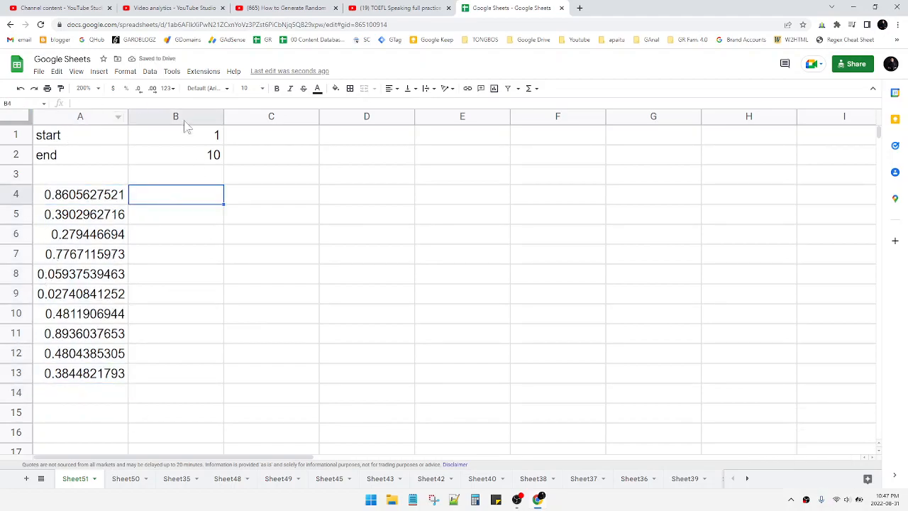
mouse_move(165, 230)
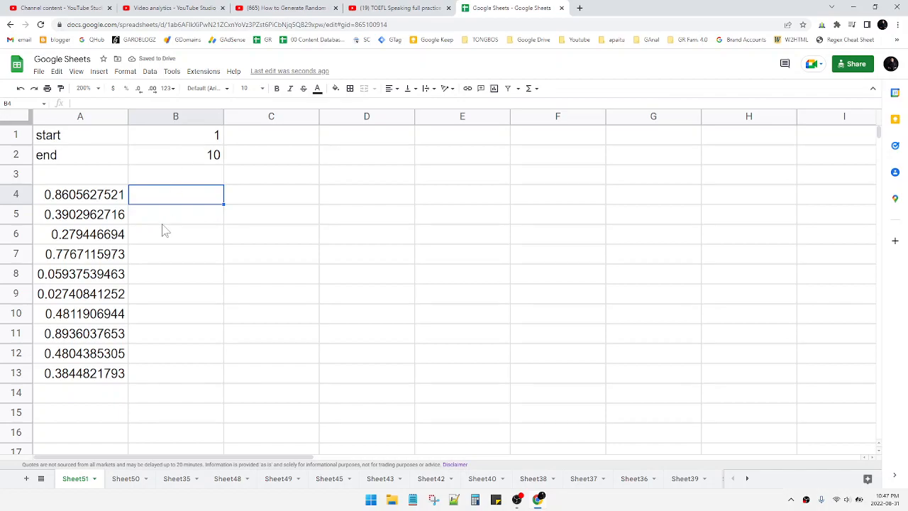
Enter =SEQUENCE(B2,1,B1,1) in B4 so B4:B13 counts 1 to 10
type("=SEQUENCE(B2,")
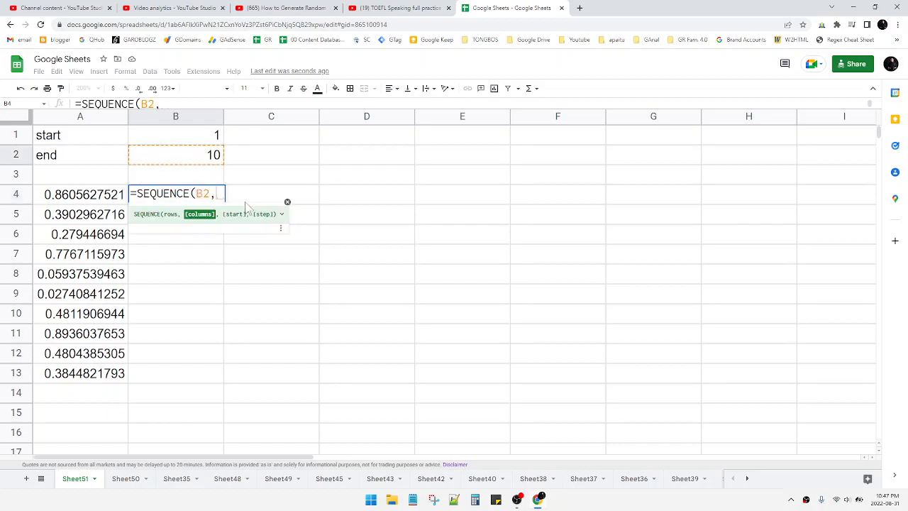
type("1")
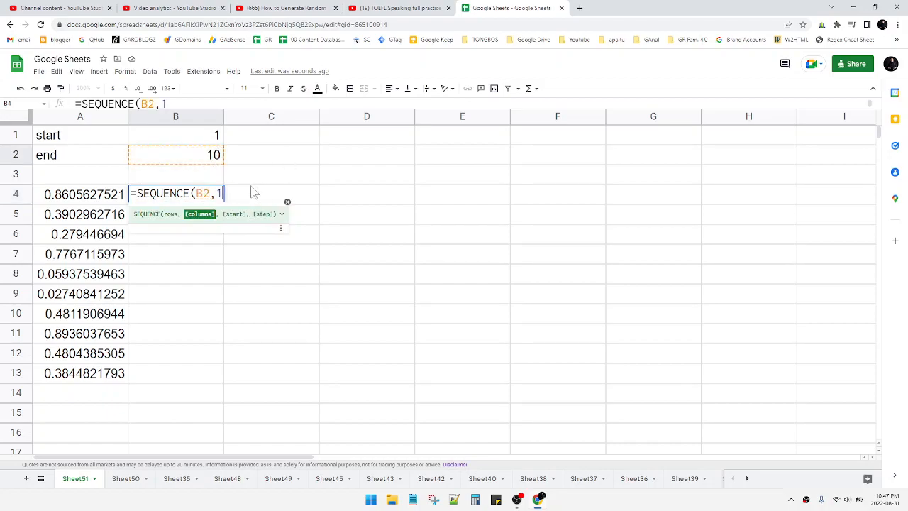
left_click(176, 135)
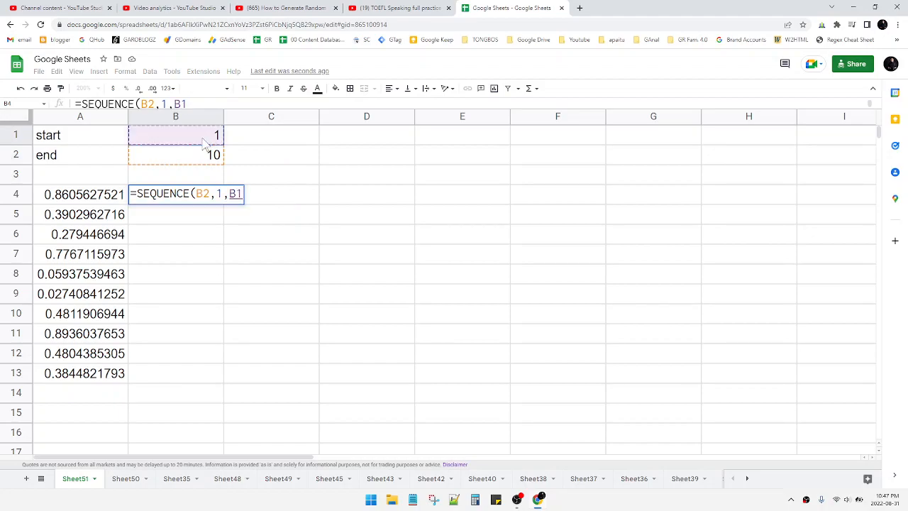
type(",1)")
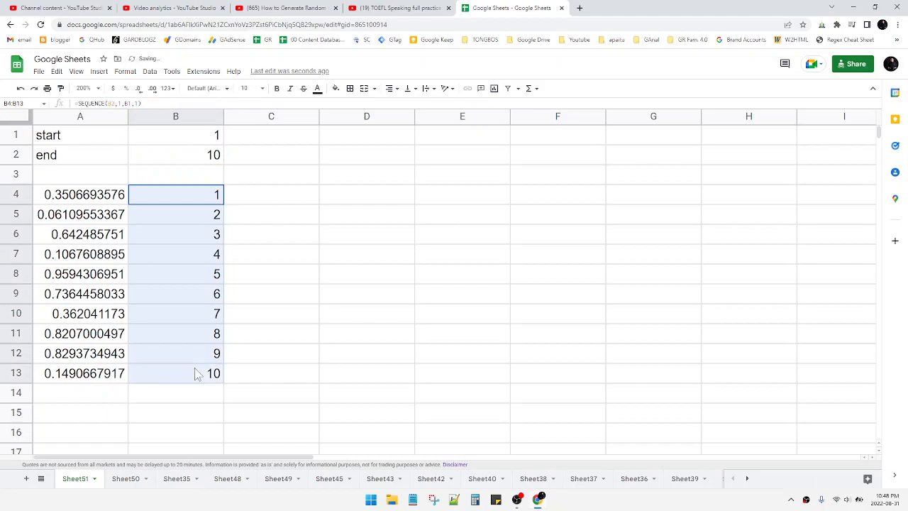
left_click(366, 254)
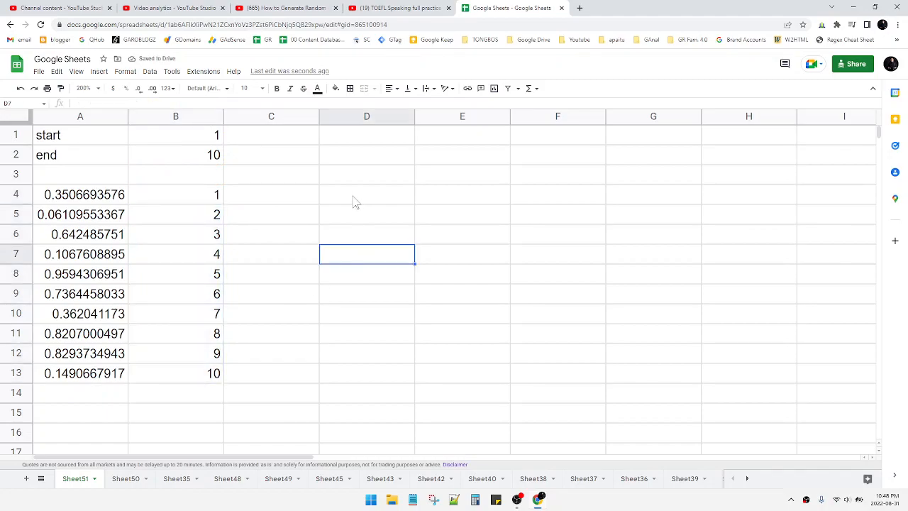
Start =INDEX(SORT( in D4 with A4:B13 as the range to sort
left_click(366, 194)
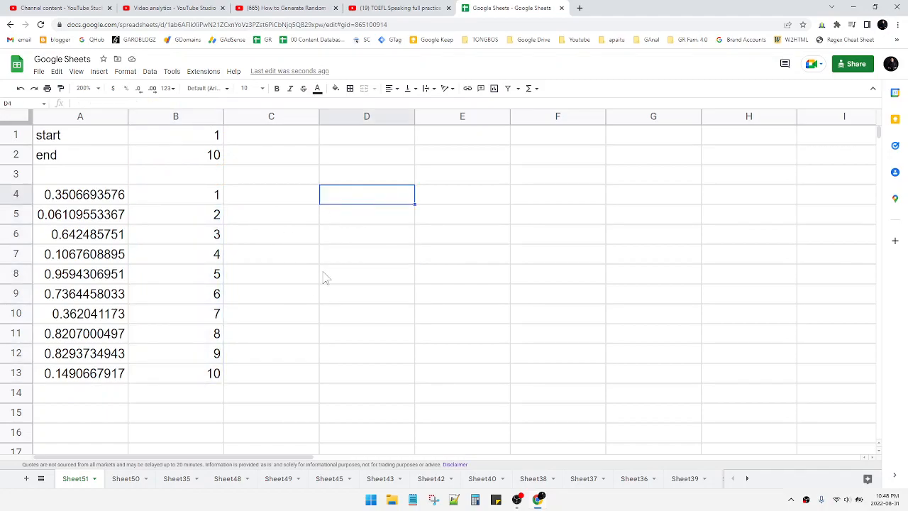
mouse_move(329, 248)
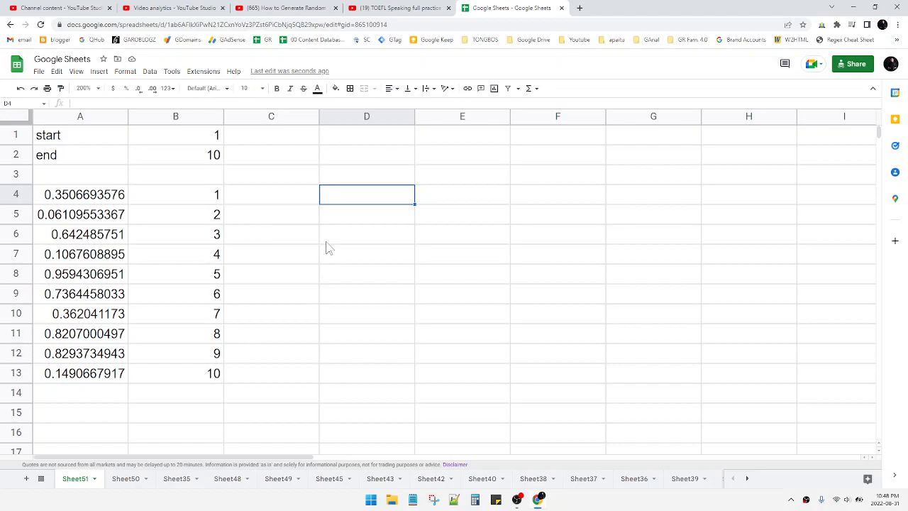
type("=")
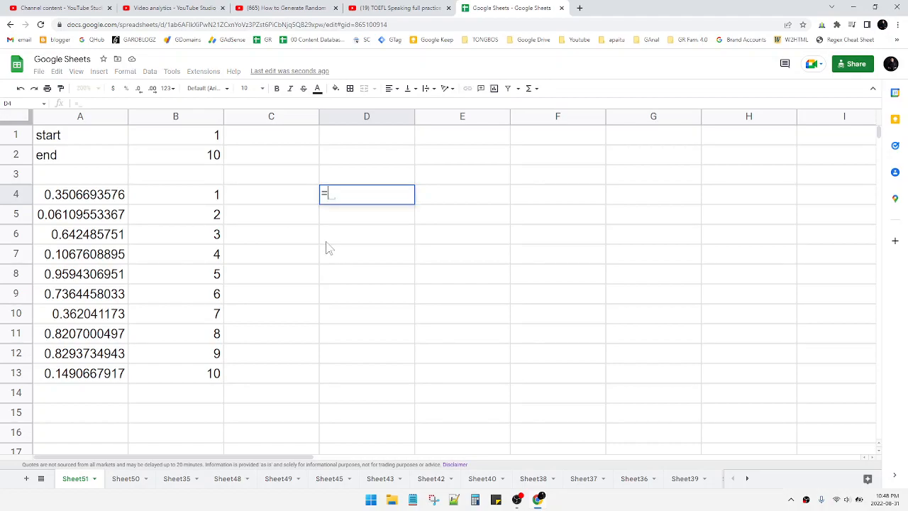
type("SORT(")
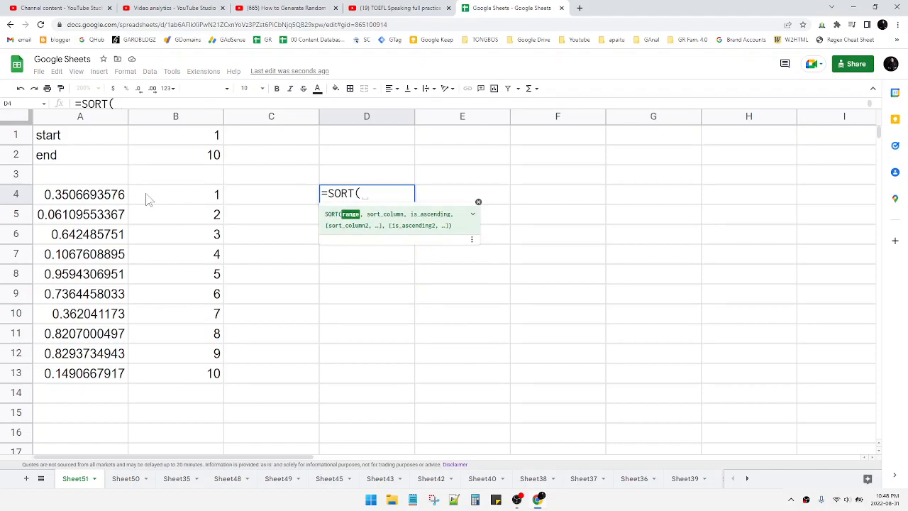
left_click_drag(149, 193, 187, 376)
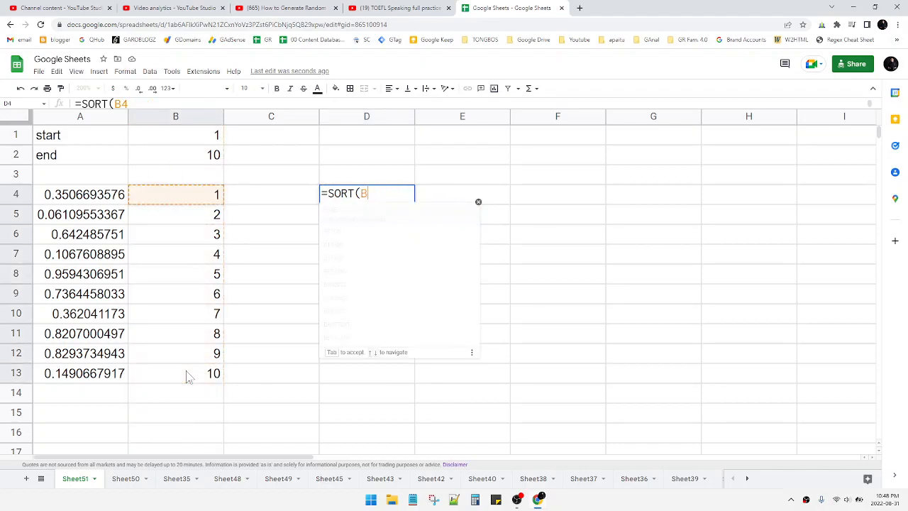
type("inde")
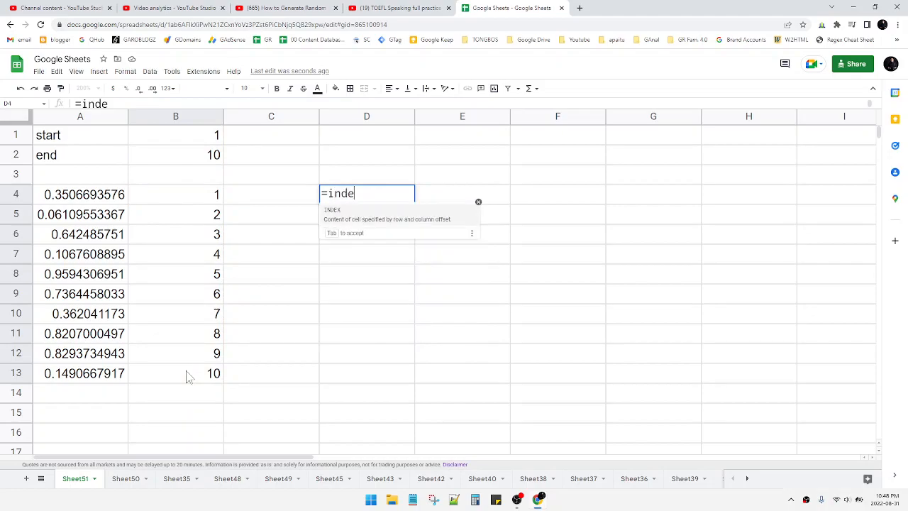
type("X(SORT(")
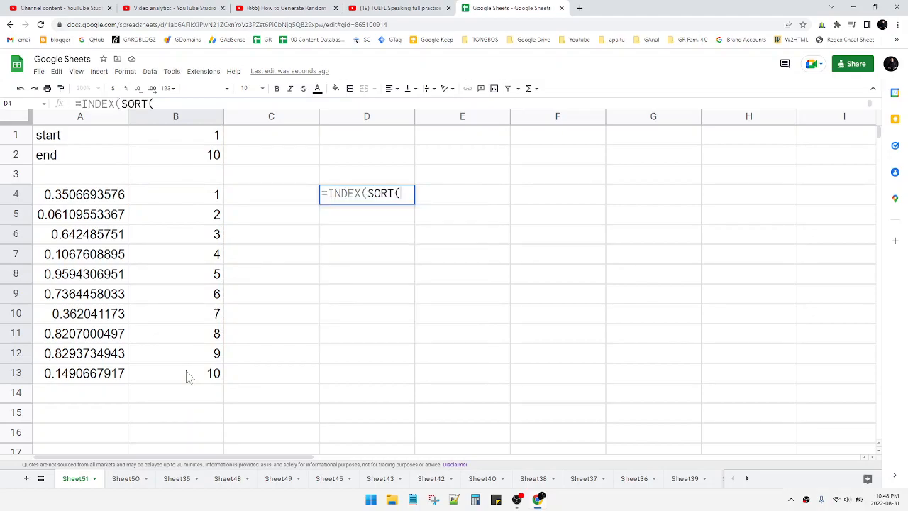
left_click(83, 193)
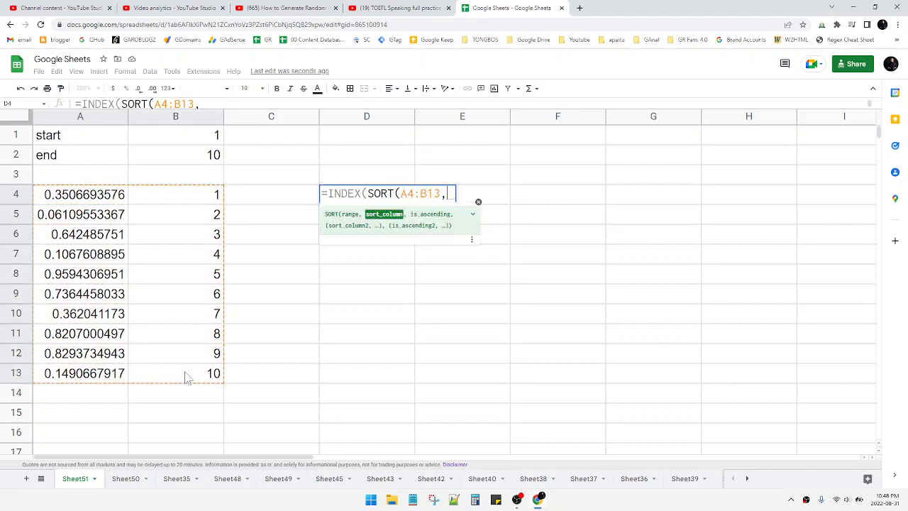
Complete the formula to sort by column 1 descending and return the indexed column
type("1")
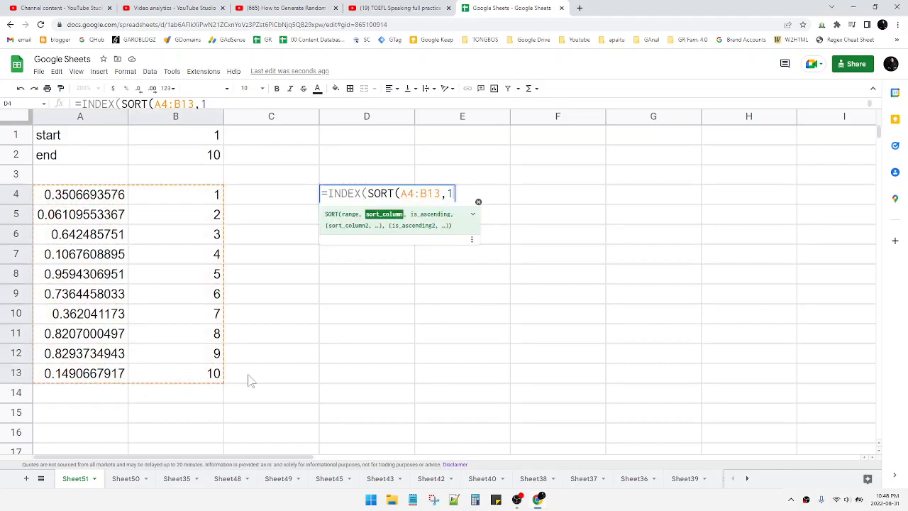
type(",")
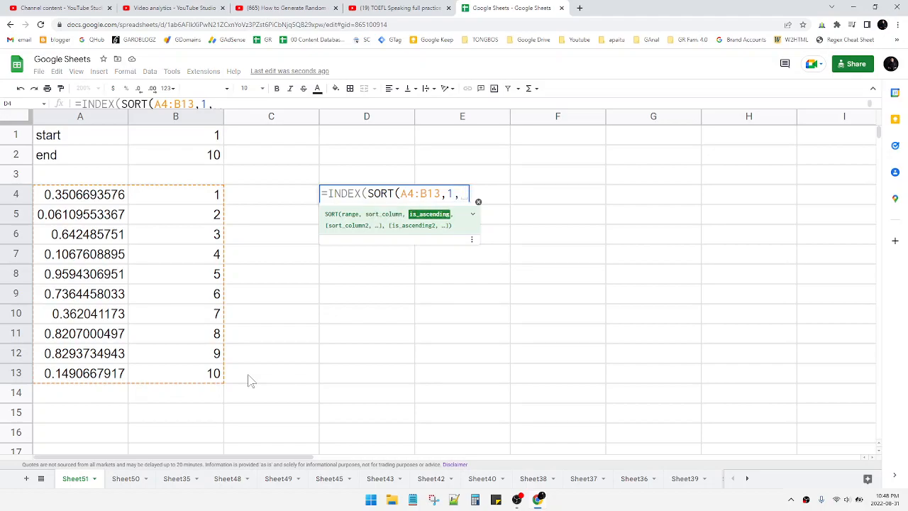
type("0")
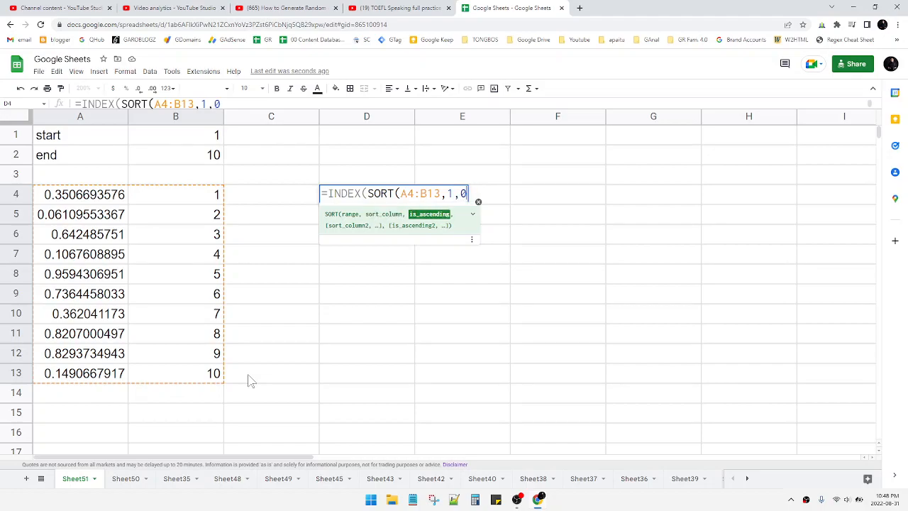
type(")")
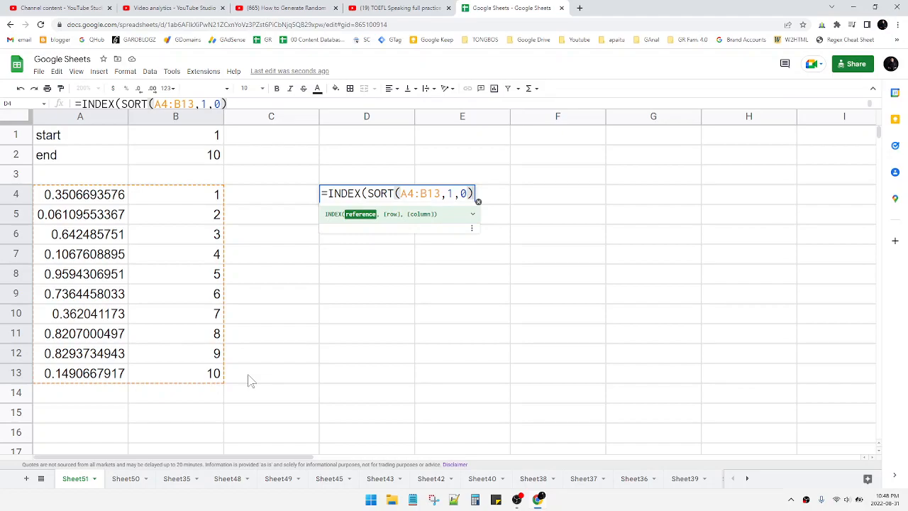
type(",1")
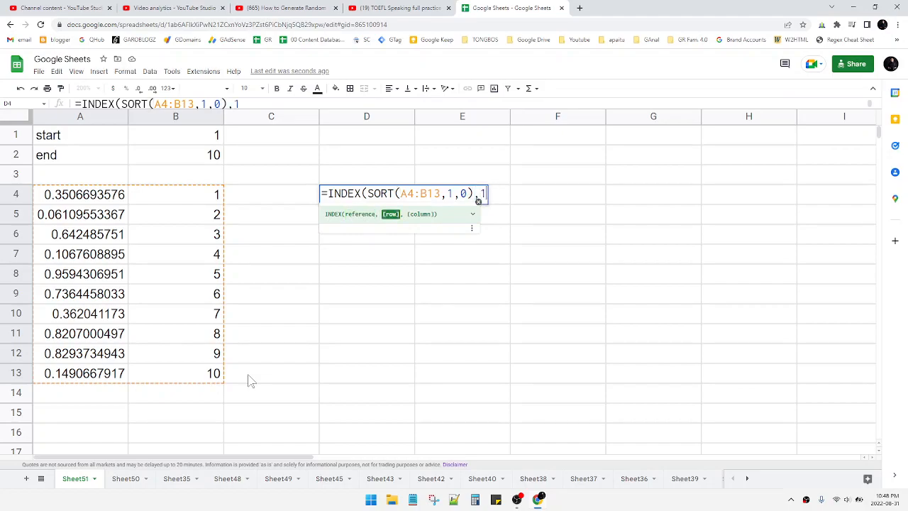
type(")")
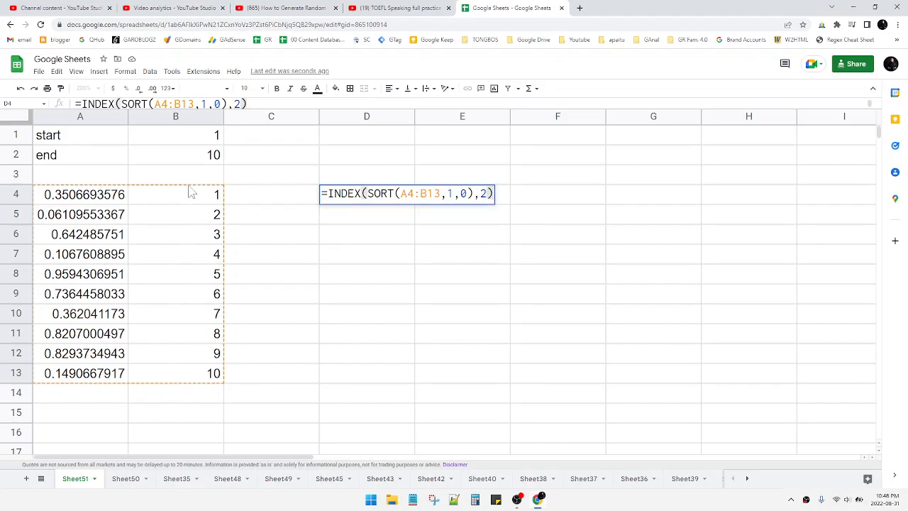
mouse_move(199, 265)
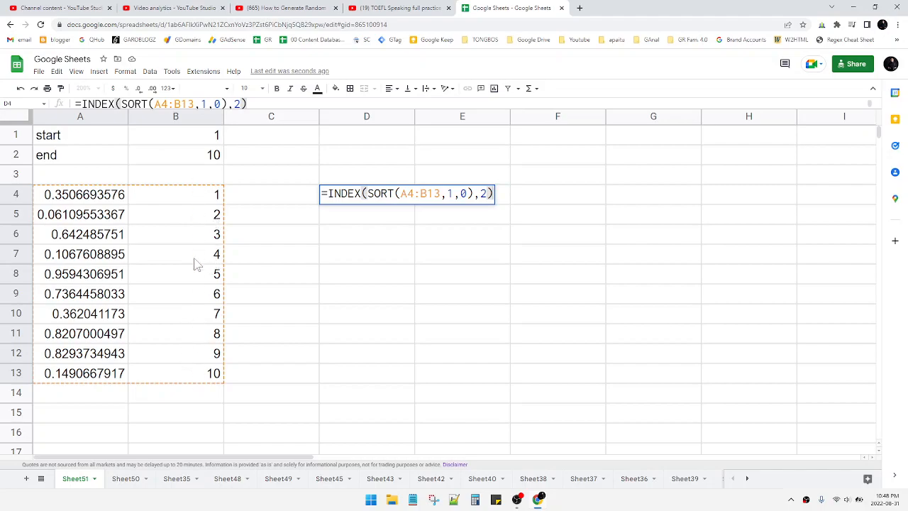
Correct the formula to =INDEX(SORT(A4:B13,1,0),,2) so D4:D13 spills 1–10 shuffled
key("Return")
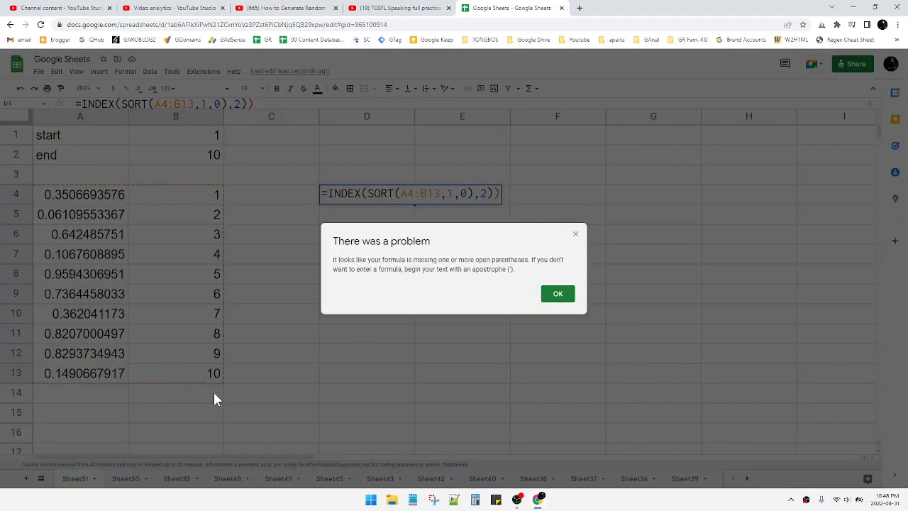
left_click(558, 292)
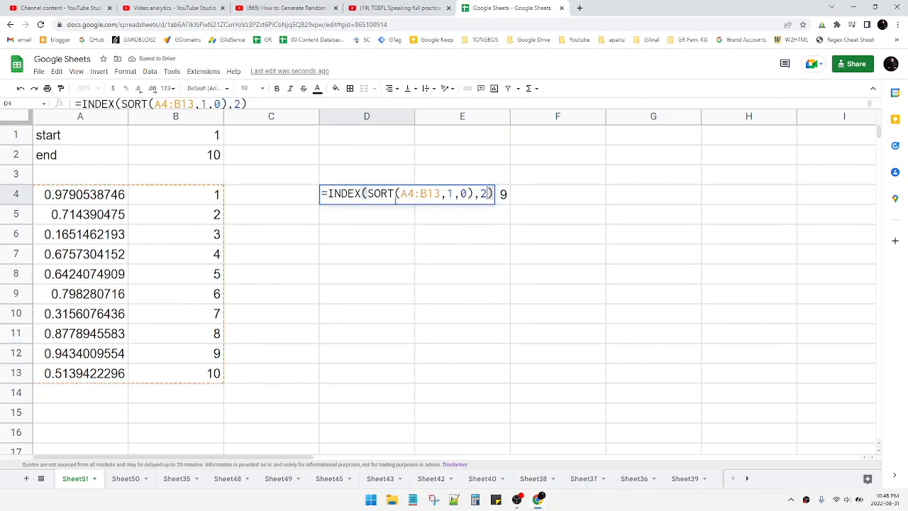
key("Backspace")
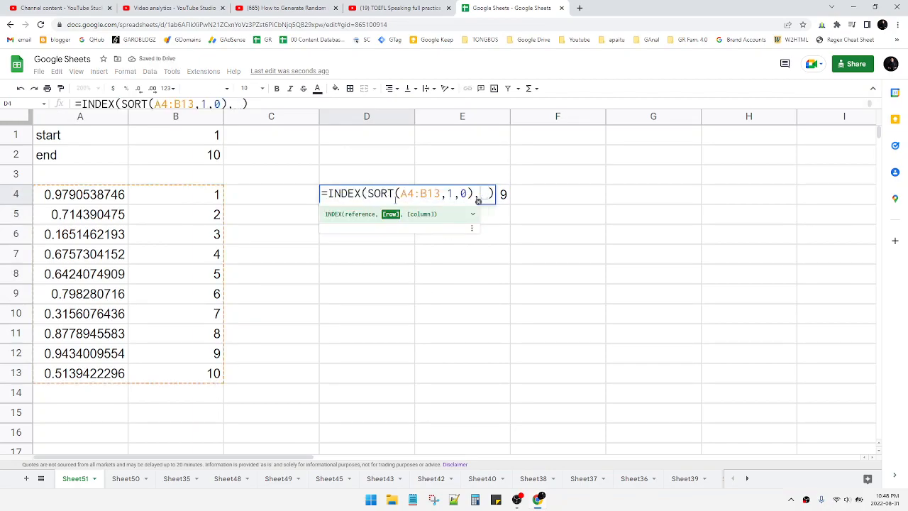
type(",")
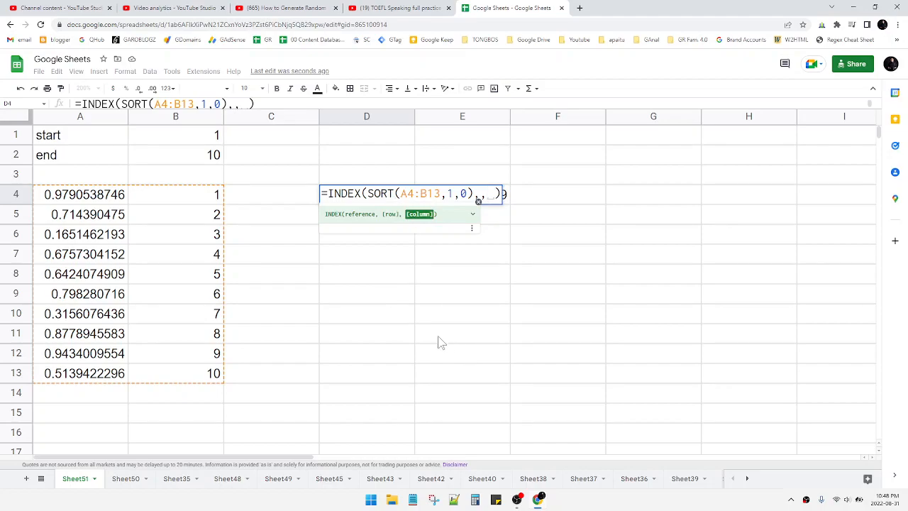
type("2")
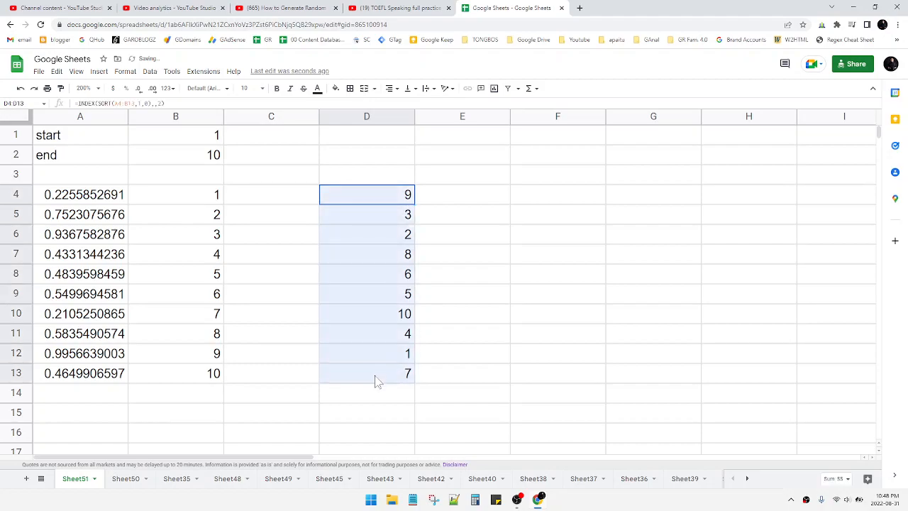
left_click(271, 215)
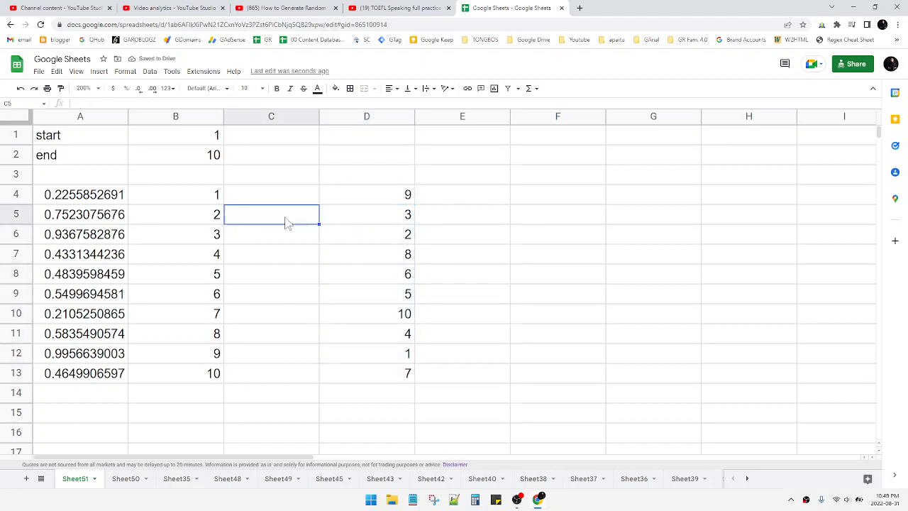
Change the end value in B2 to 100 and review the extended columns
left_click(176, 155)
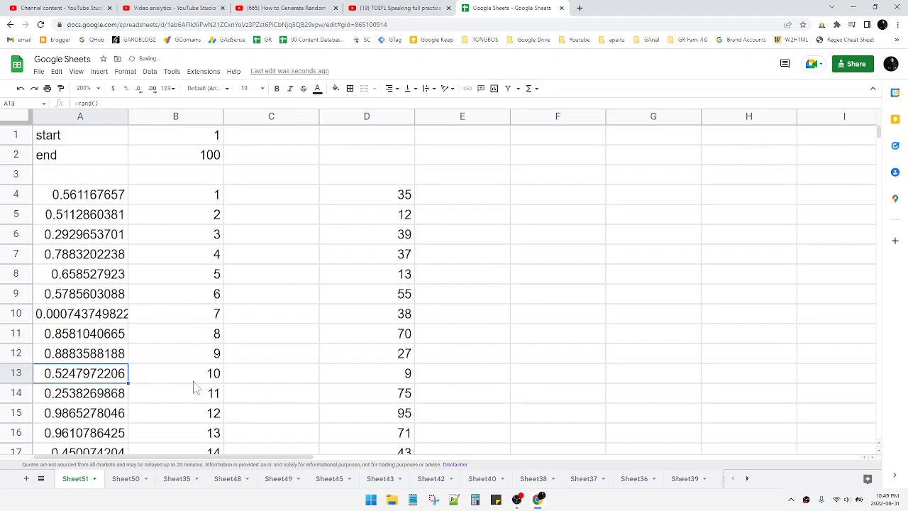
left_click(272, 293)
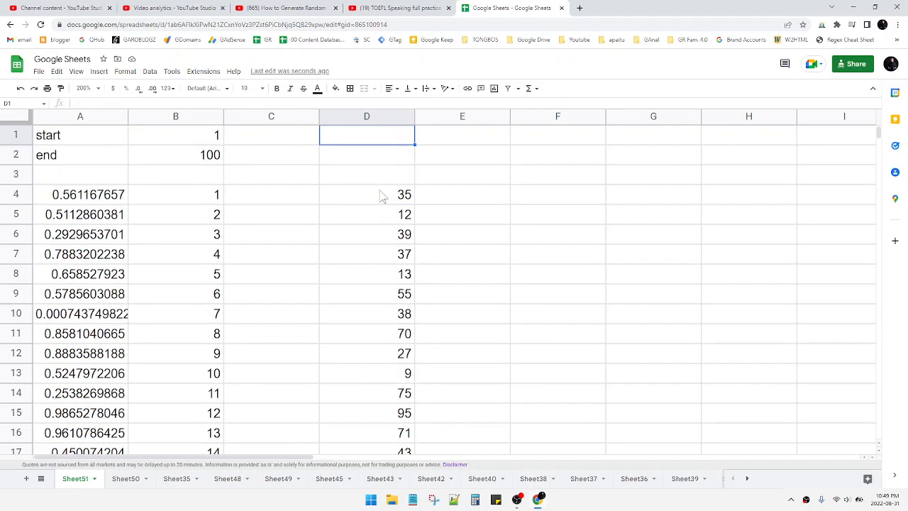
left_click(557, 194)
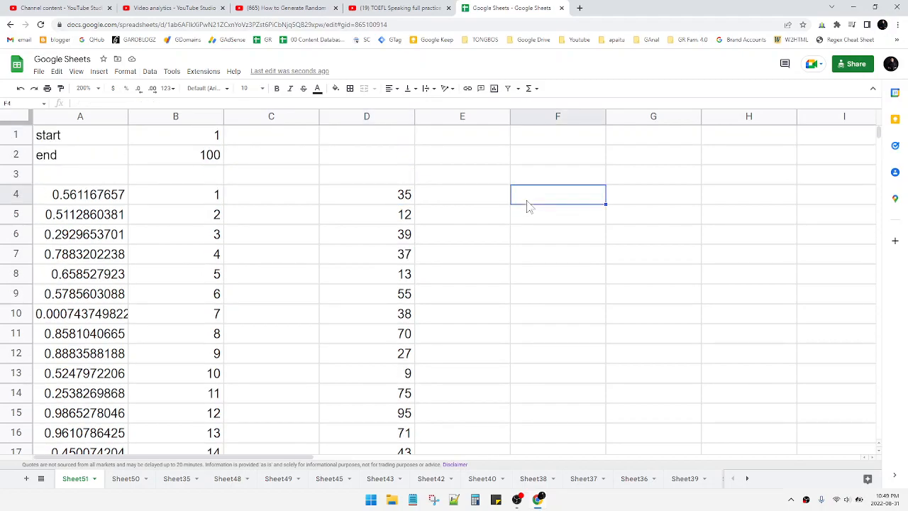